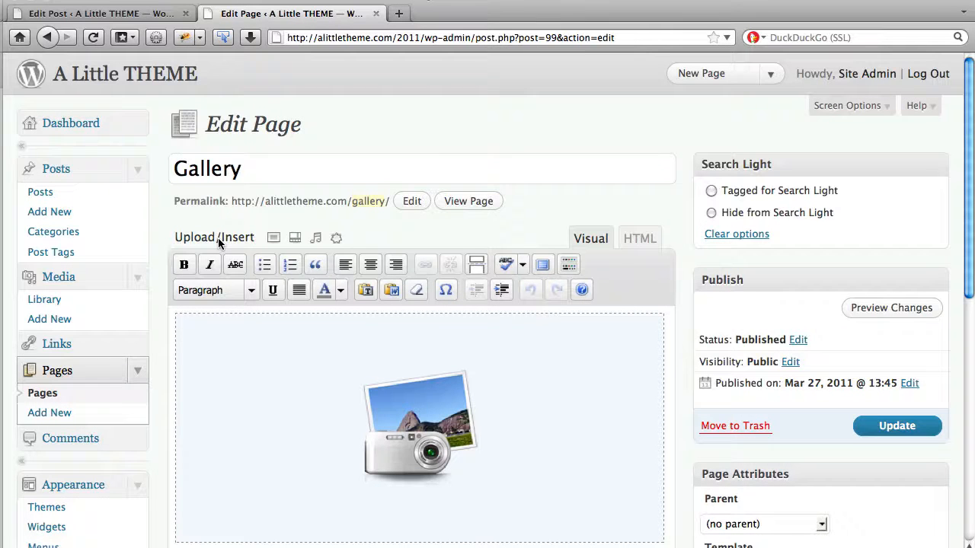
pyautogui.moveTo(268, 221)
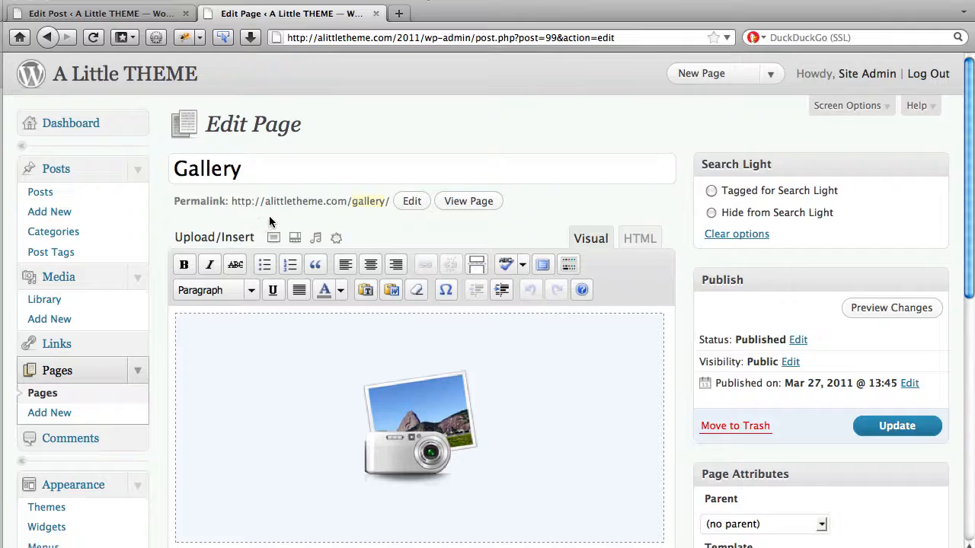
pyautogui.moveTo(274, 238)
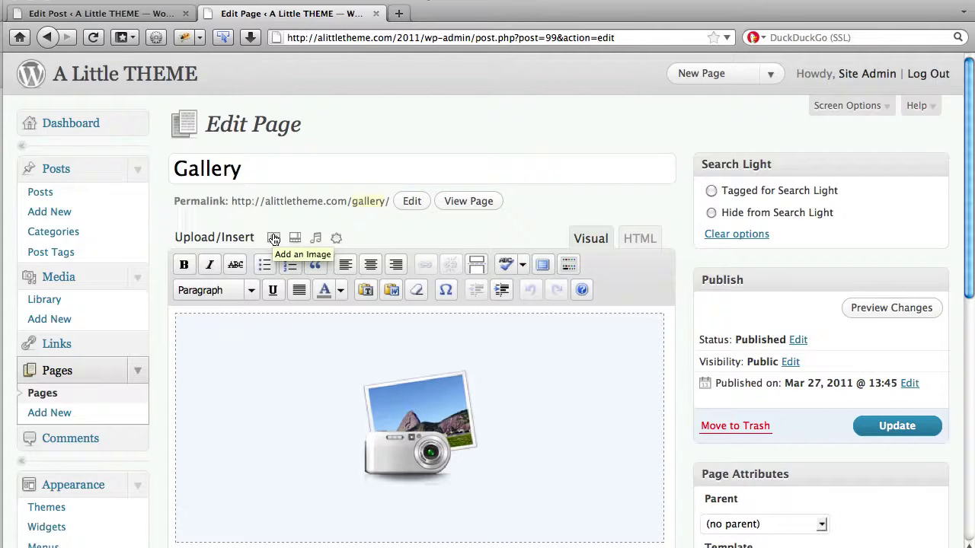
# Step: Show the Gallery tab listing the page's six Famous Duos images
pyautogui.click(274, 238)
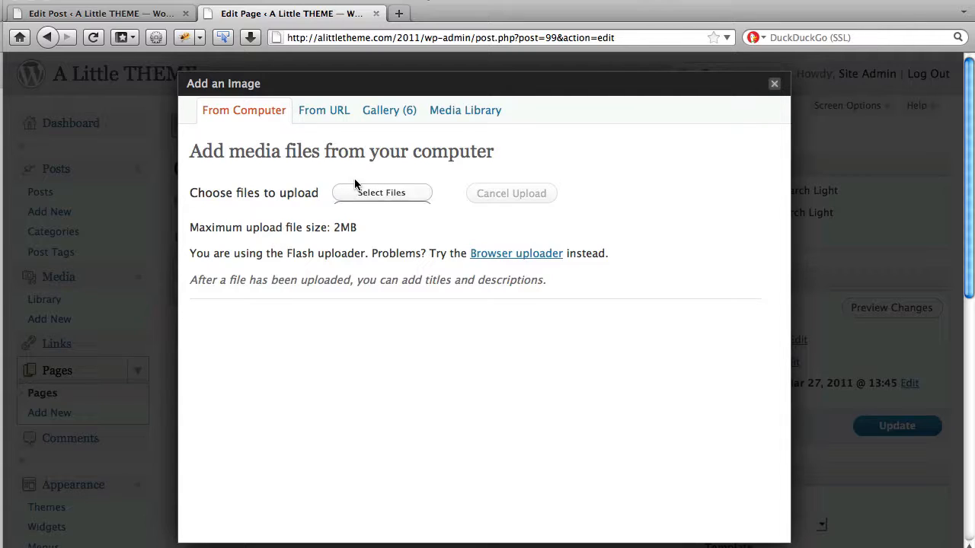
pyautogui.moveTo(393, 133)
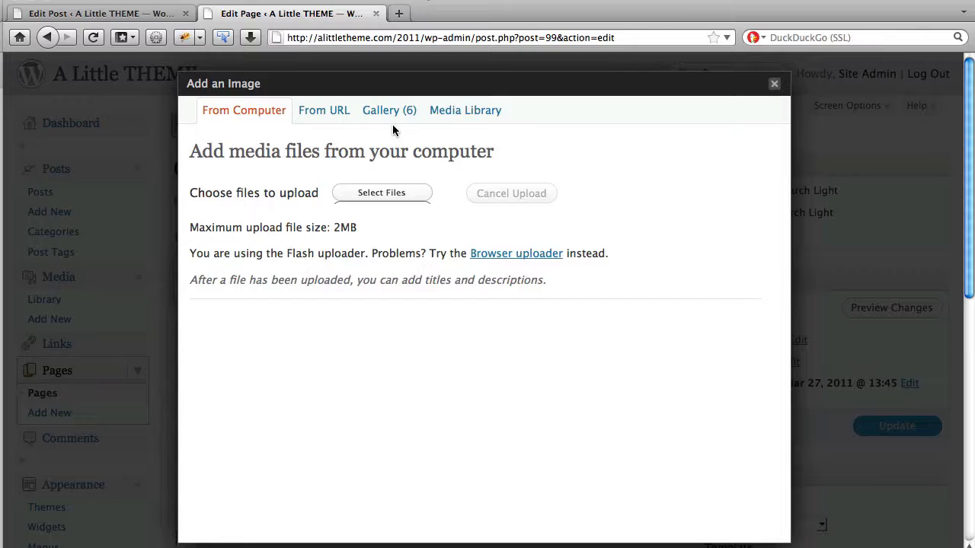
pyautogui.moveTo(390, 119)
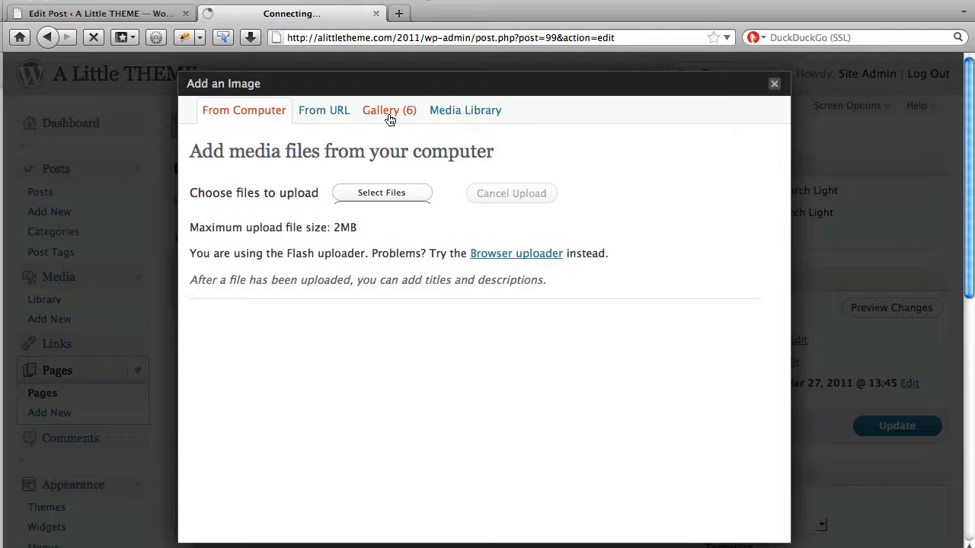
pyautogui.click(390, 110)
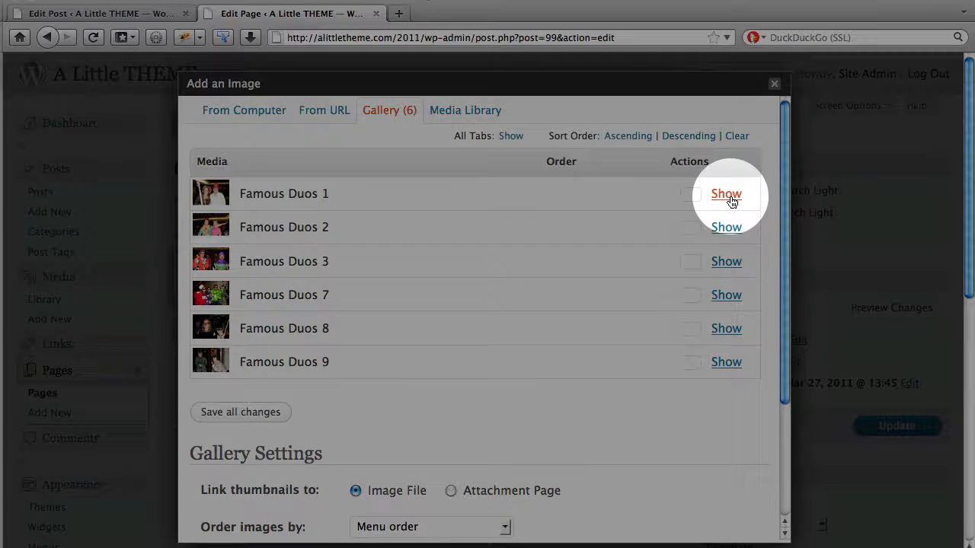
# Step: Expand Famous Duos 1's details and begin editing the image
pyautogui.click(725, 193)
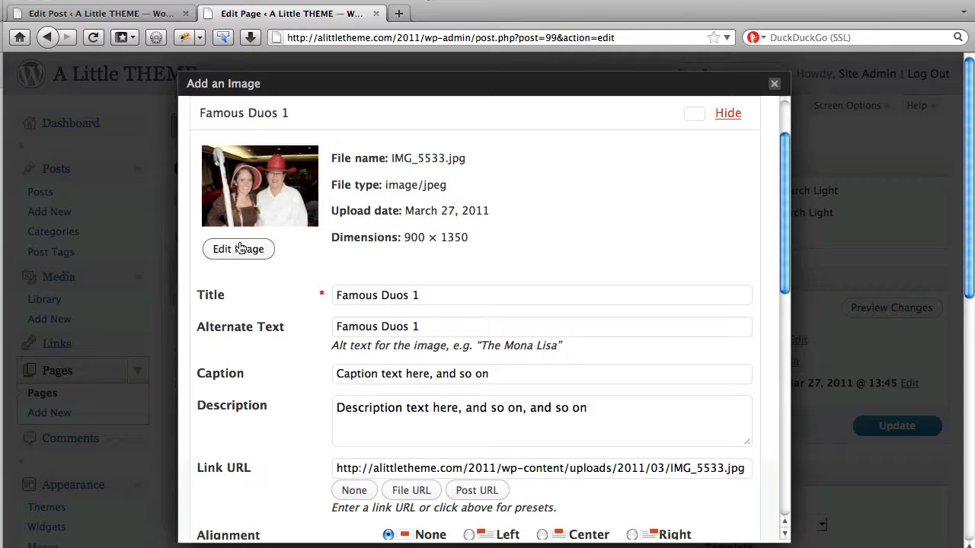
pyautogui.click(237, 250)
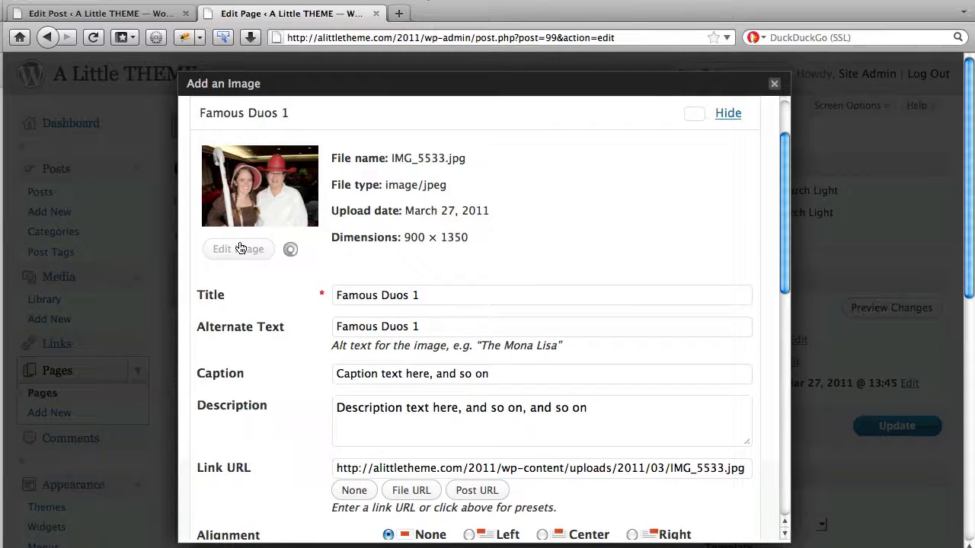
# Step: Load the image editor for Famous Duos 1 and apply changes to the thumbnail only
pyautogui.click(237, 250)
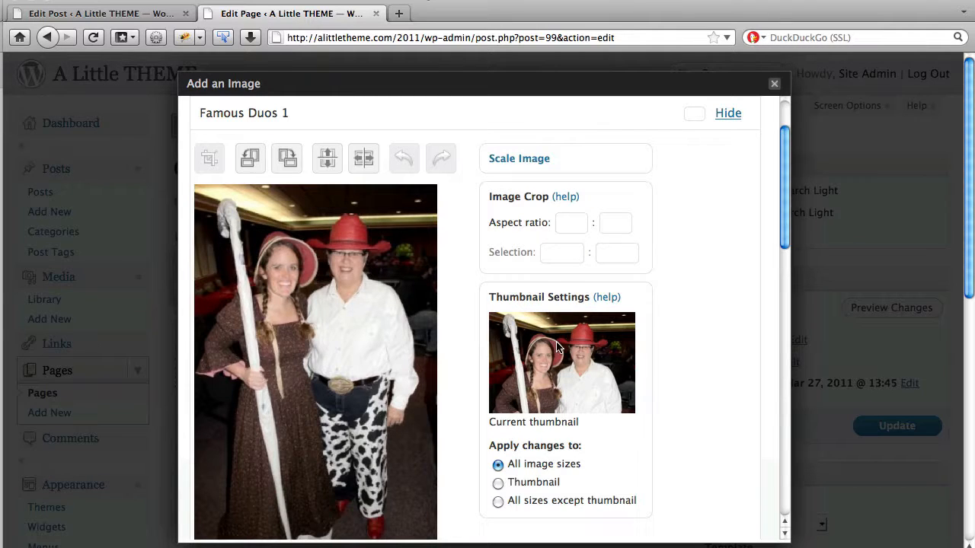
pyautogui.moveTo(573, 380)
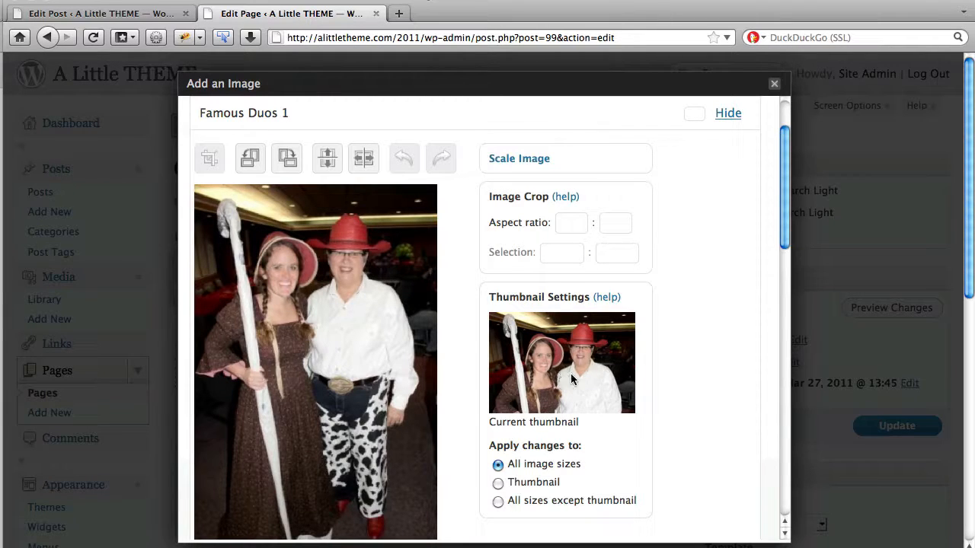
pyautogui.moveTo(536, 482)
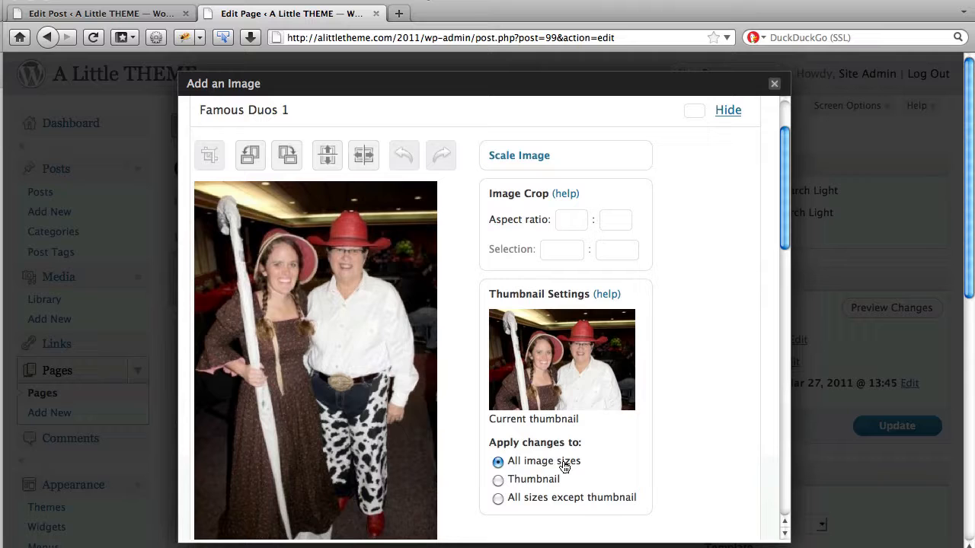
pyautogui.moveTo(537, 481)
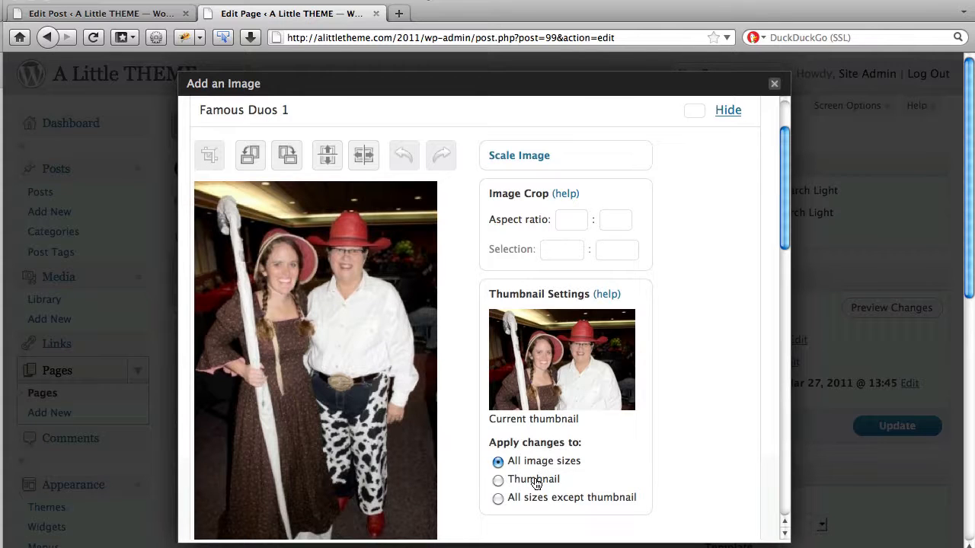
pyautogui.click(498, 482)
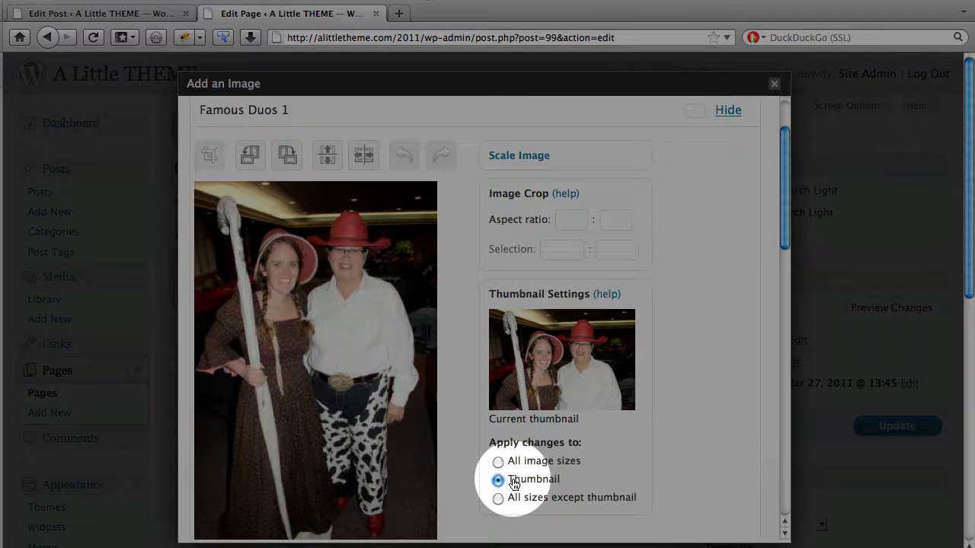
pyautogui.moveTo(197, 206)
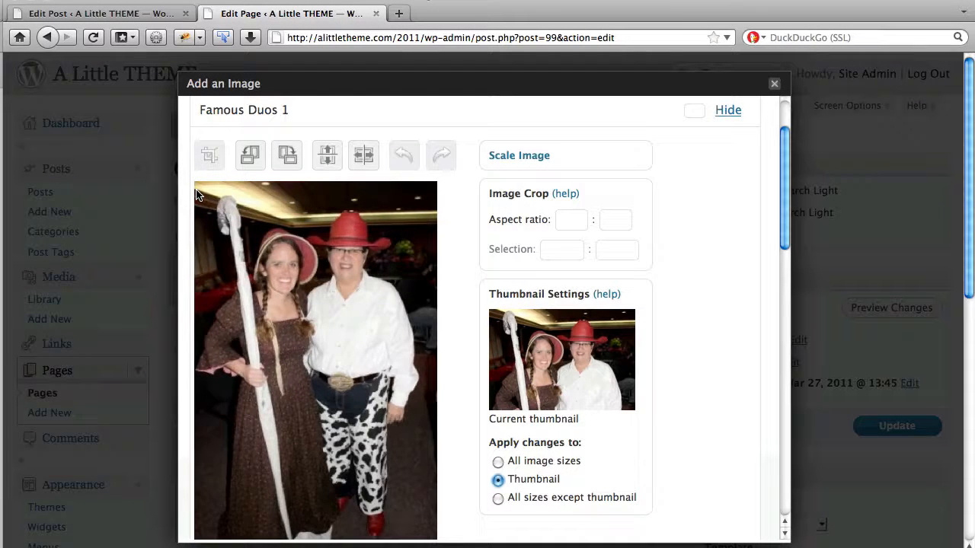
# Step: Select the upper part of the photo as an 898 by 610 crop with 6:4 aspect ratio
pyautogui.moveTo(198, 195); pyautogui.dragTo(414, 359)
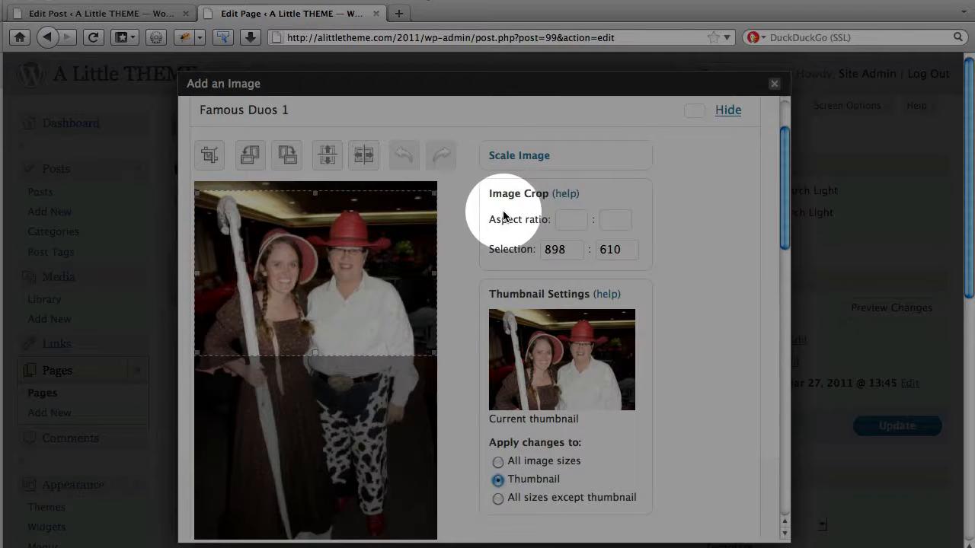
pyautogui.click(572, 219)
pyautogui.write('6')
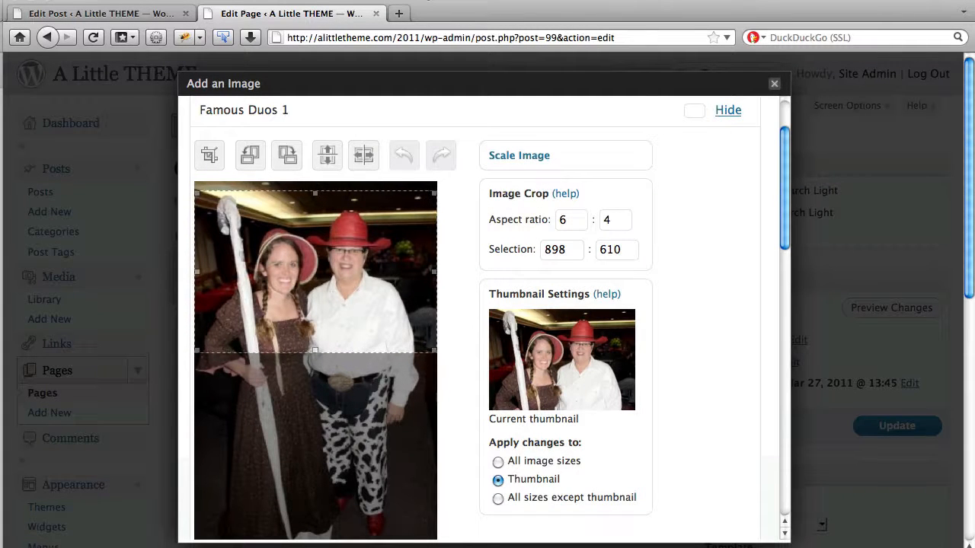
pyautogui.click(616, 219)
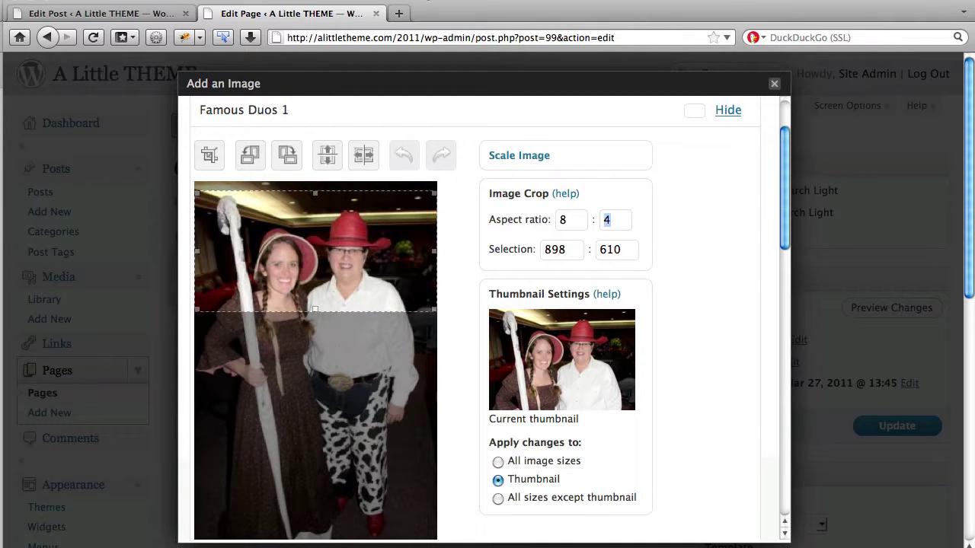
pyautogui.click(570, 219)
pyautogui.write('6')
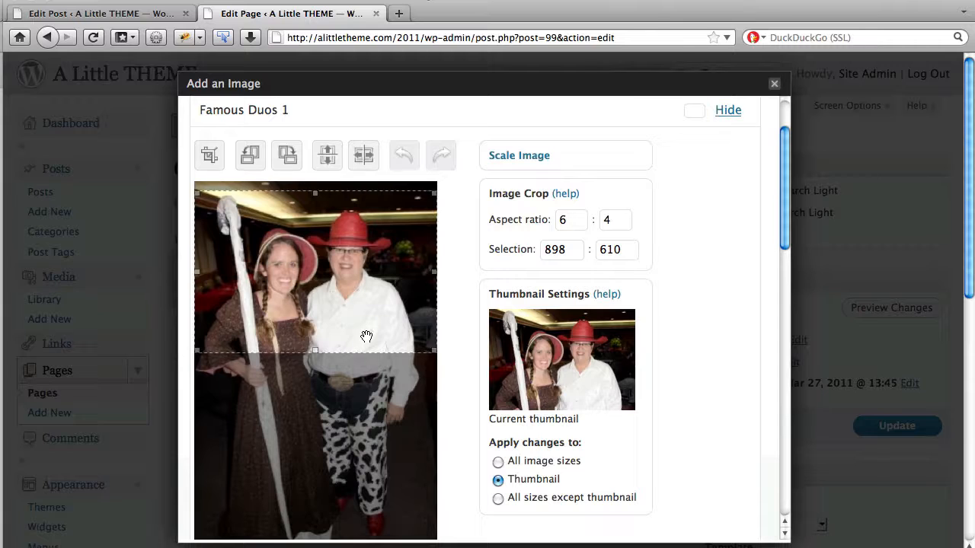
pyautogui.click(570, 219)
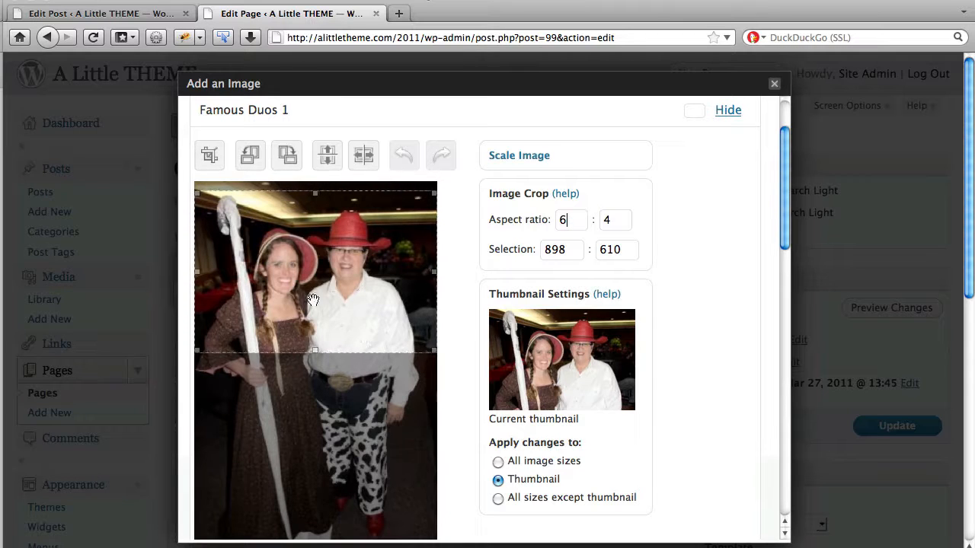
pyautogui.moveTo(210, 155)
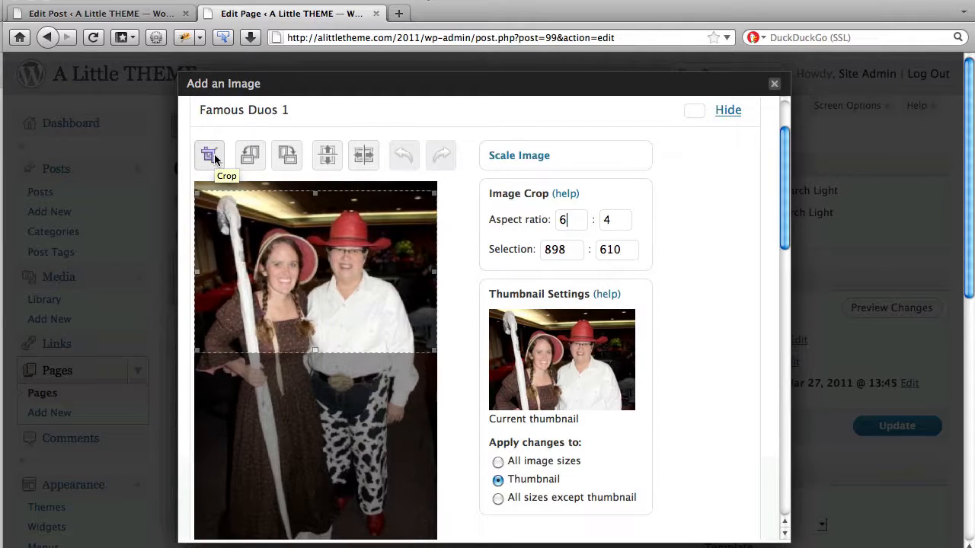
# Step: Crop to the selected 6:4 area and save, getting the Image saved confirmation
pyautogui.click(209, 155)
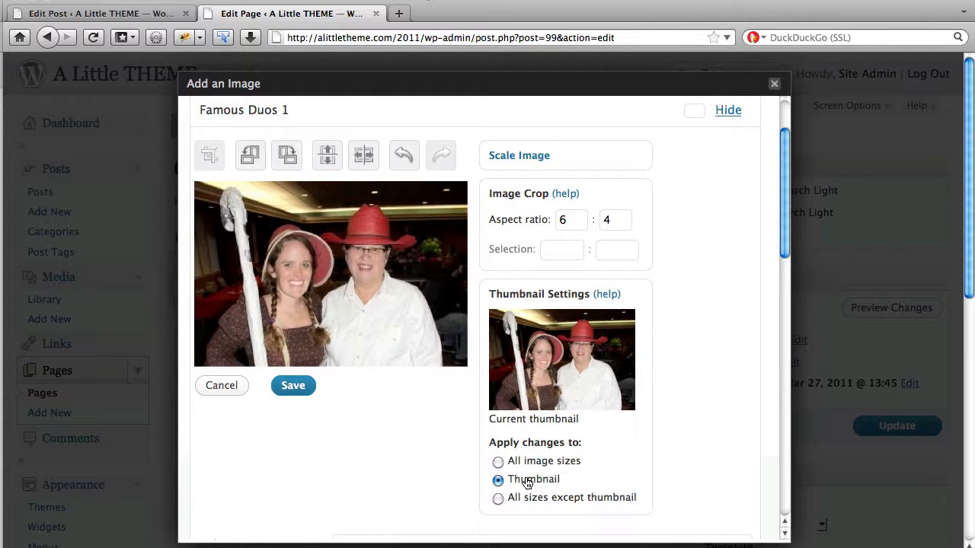
pyautogui.moveTo(366, 442)
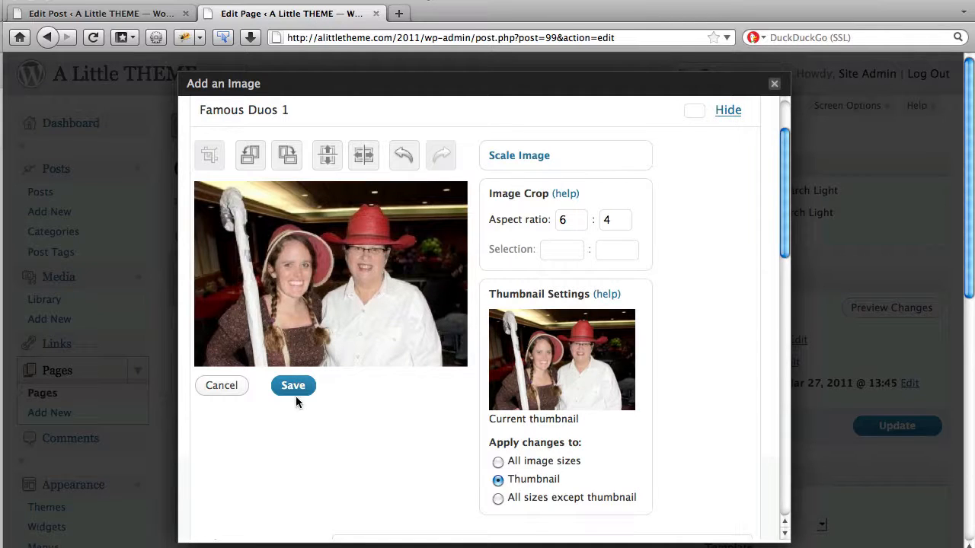
pyautogui.click(292, 385)
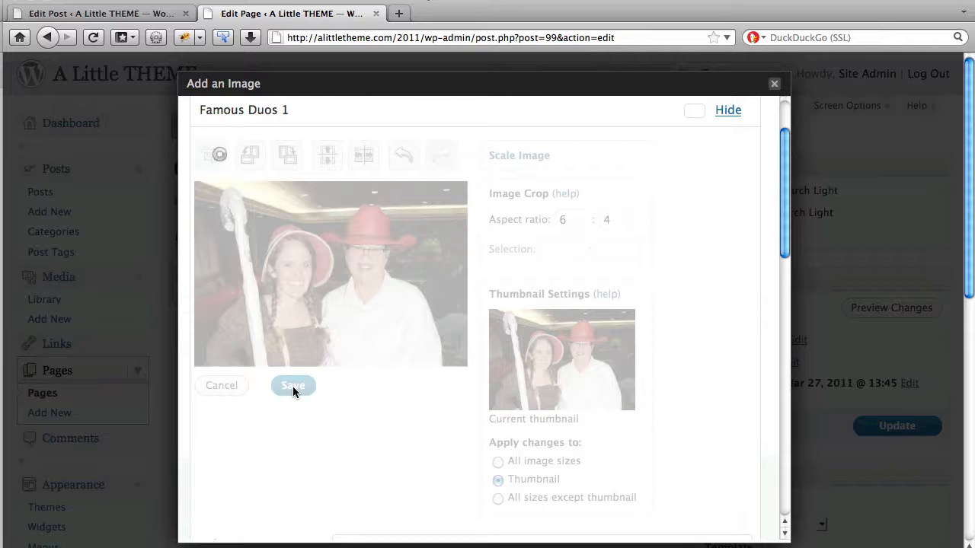
pyautogui.click(292, 385)
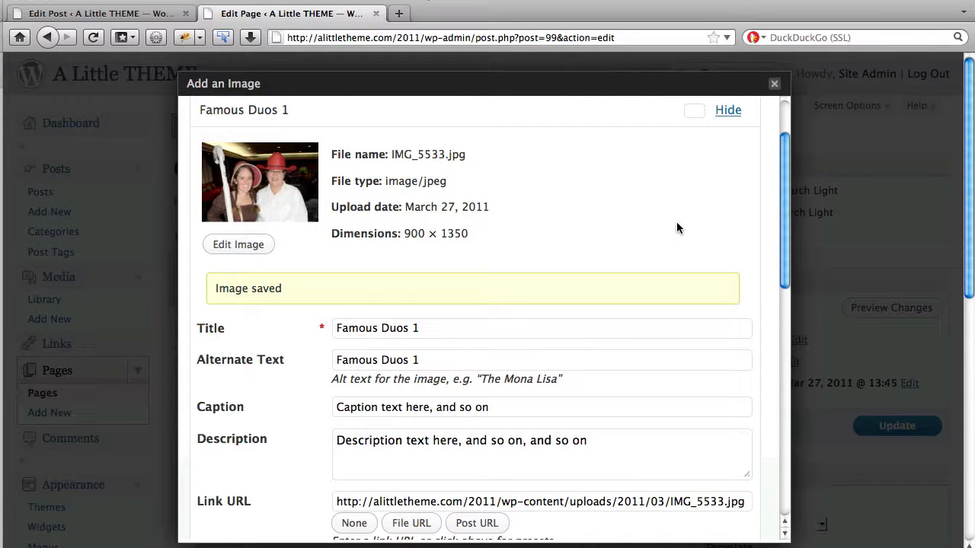
pyautogui.scroll(3)
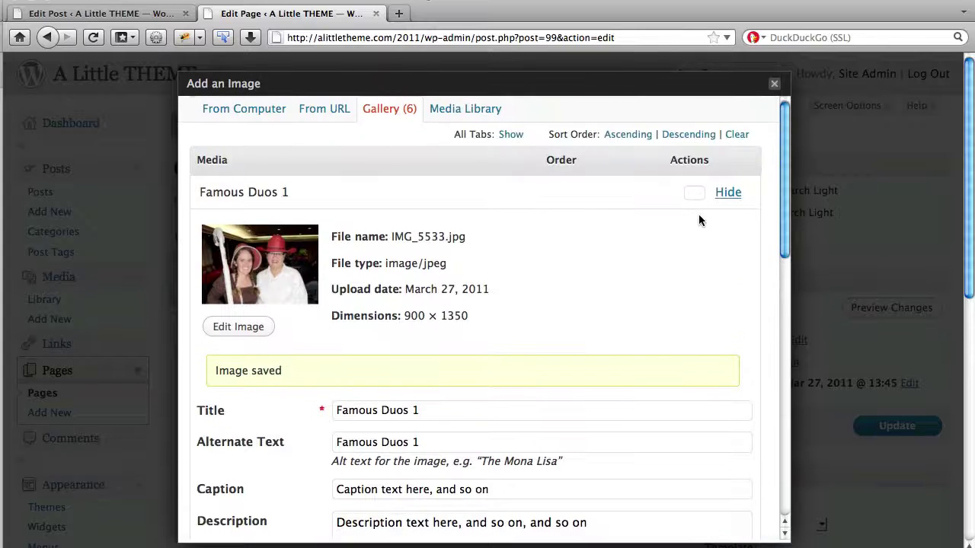
pyautogui.moveTo(693, 232)
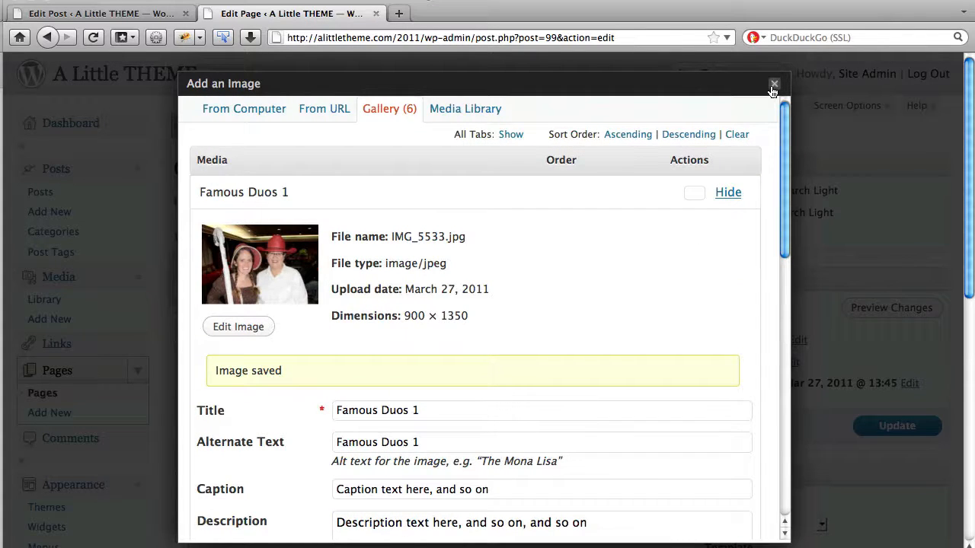
# Step: Close the image dialog and scroll the live Gallery page showing the cropped Famous Duos 1 thumbnail
pyautogui.click(774, 84)
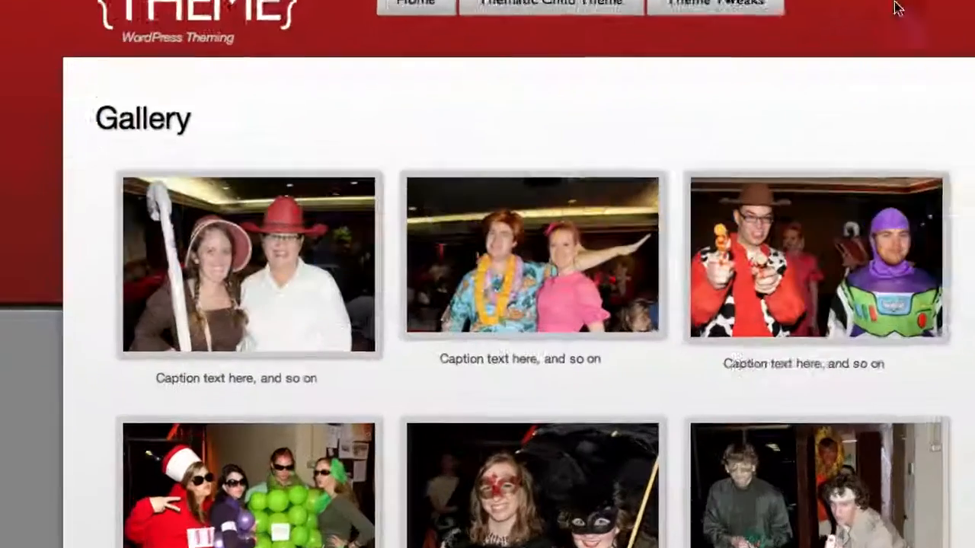
pyautogui.scroll(-3)
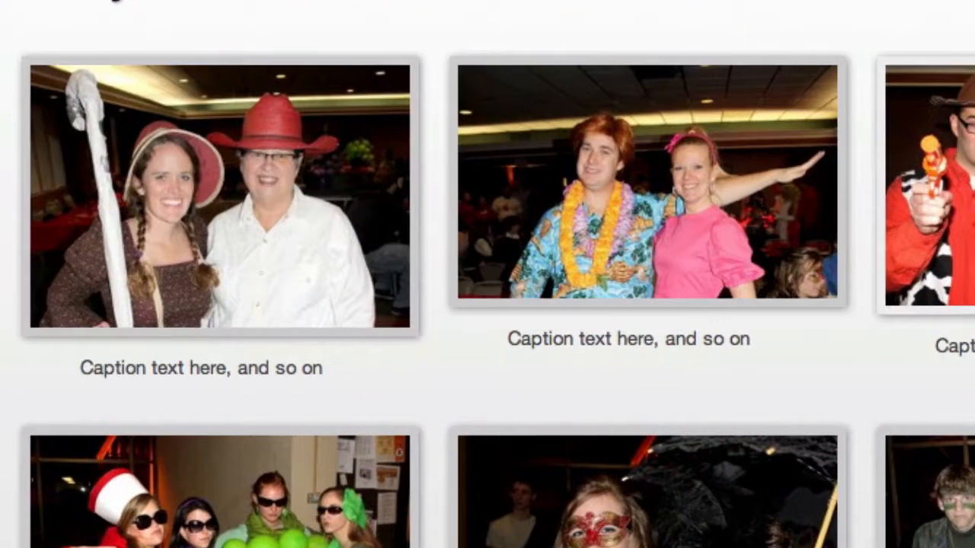
pyautogui.scroll(3)
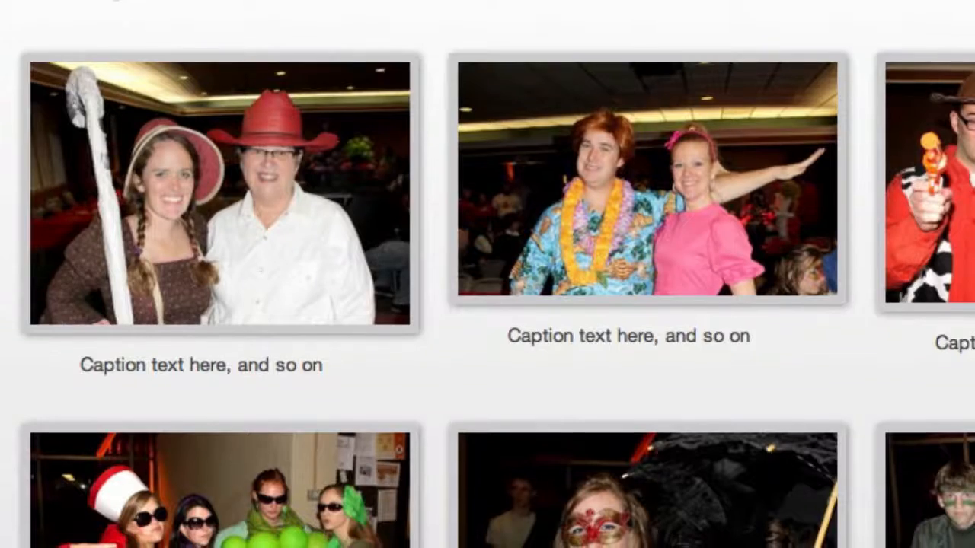
pyautogui.scroll(-3)
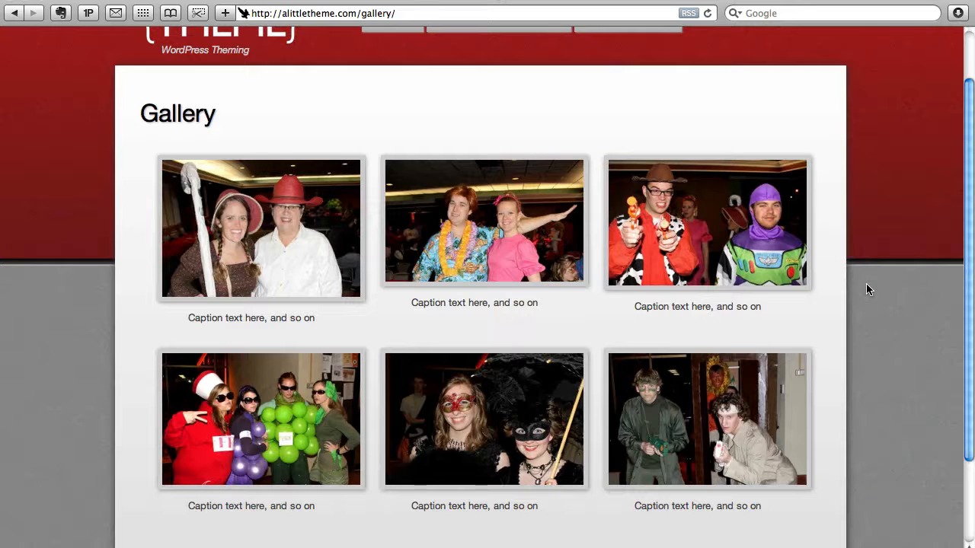
pyautogui.scroll(3)
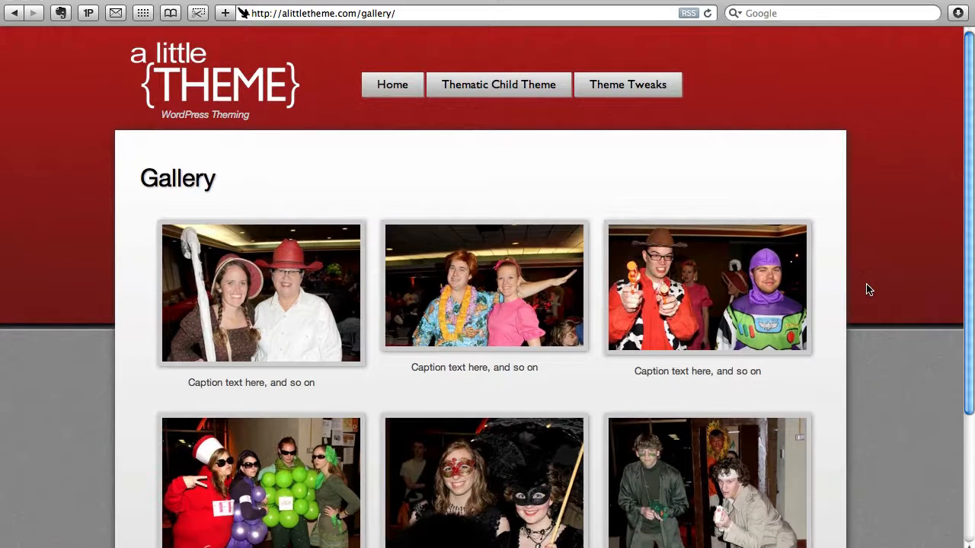